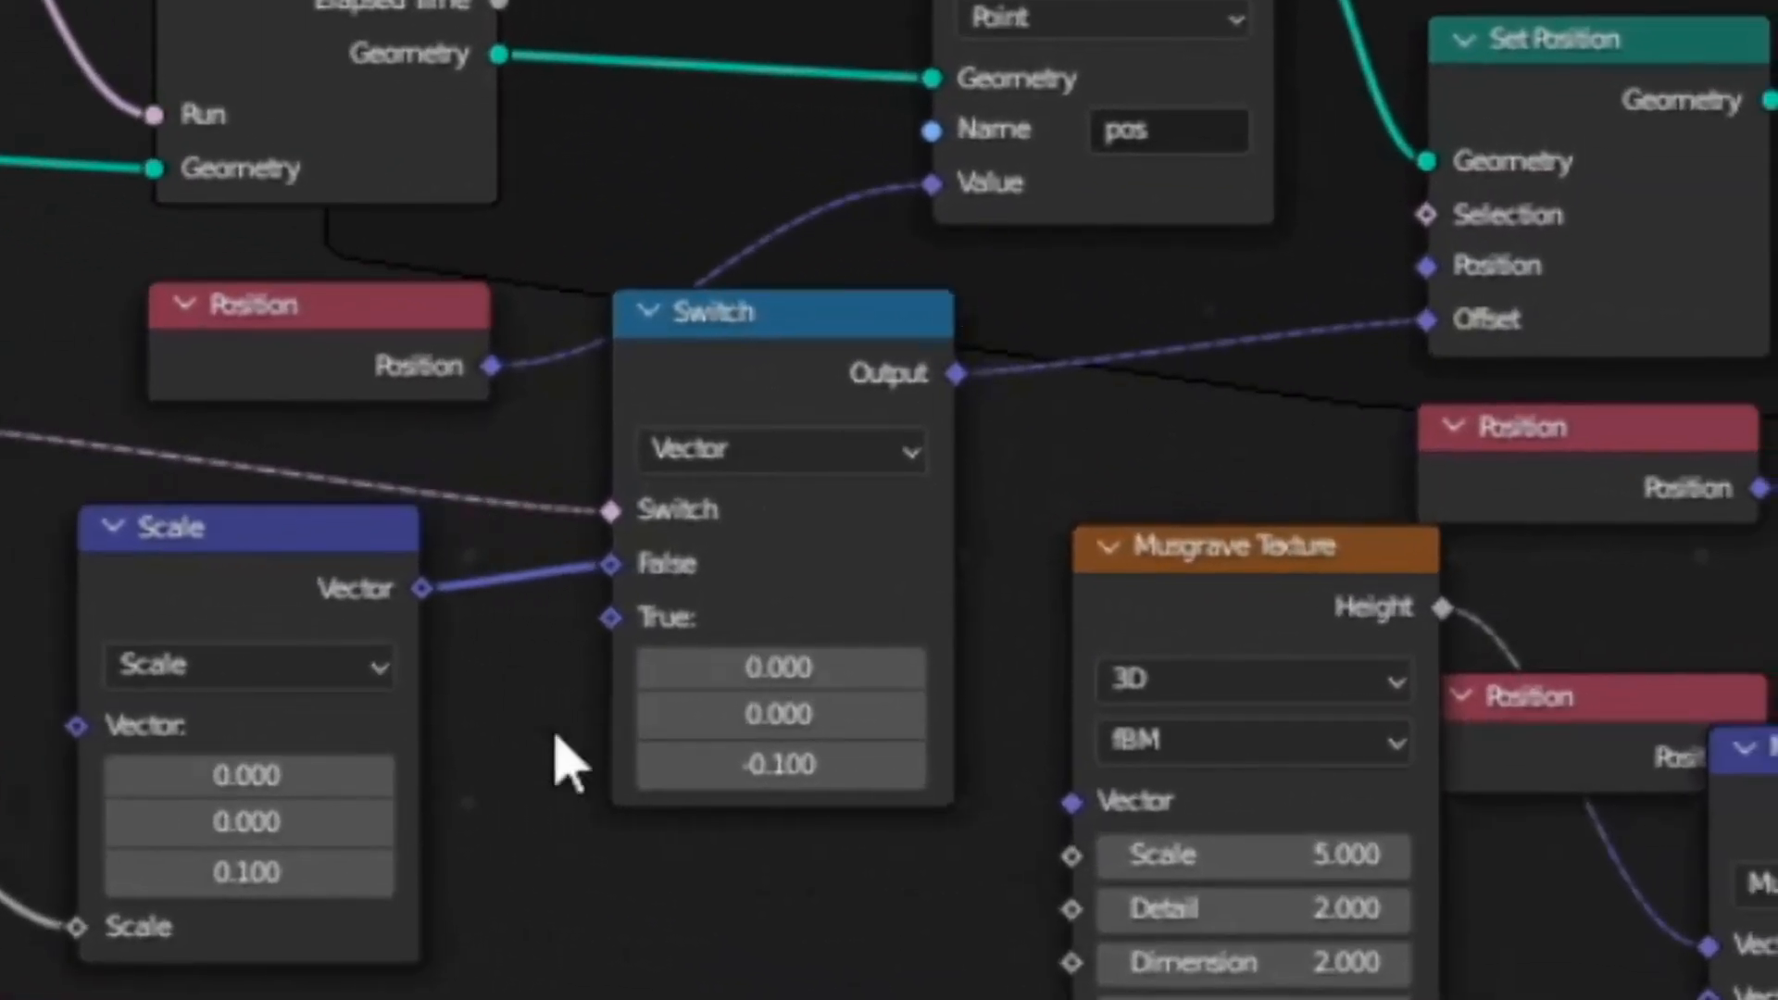
mouse_move(528, 233)
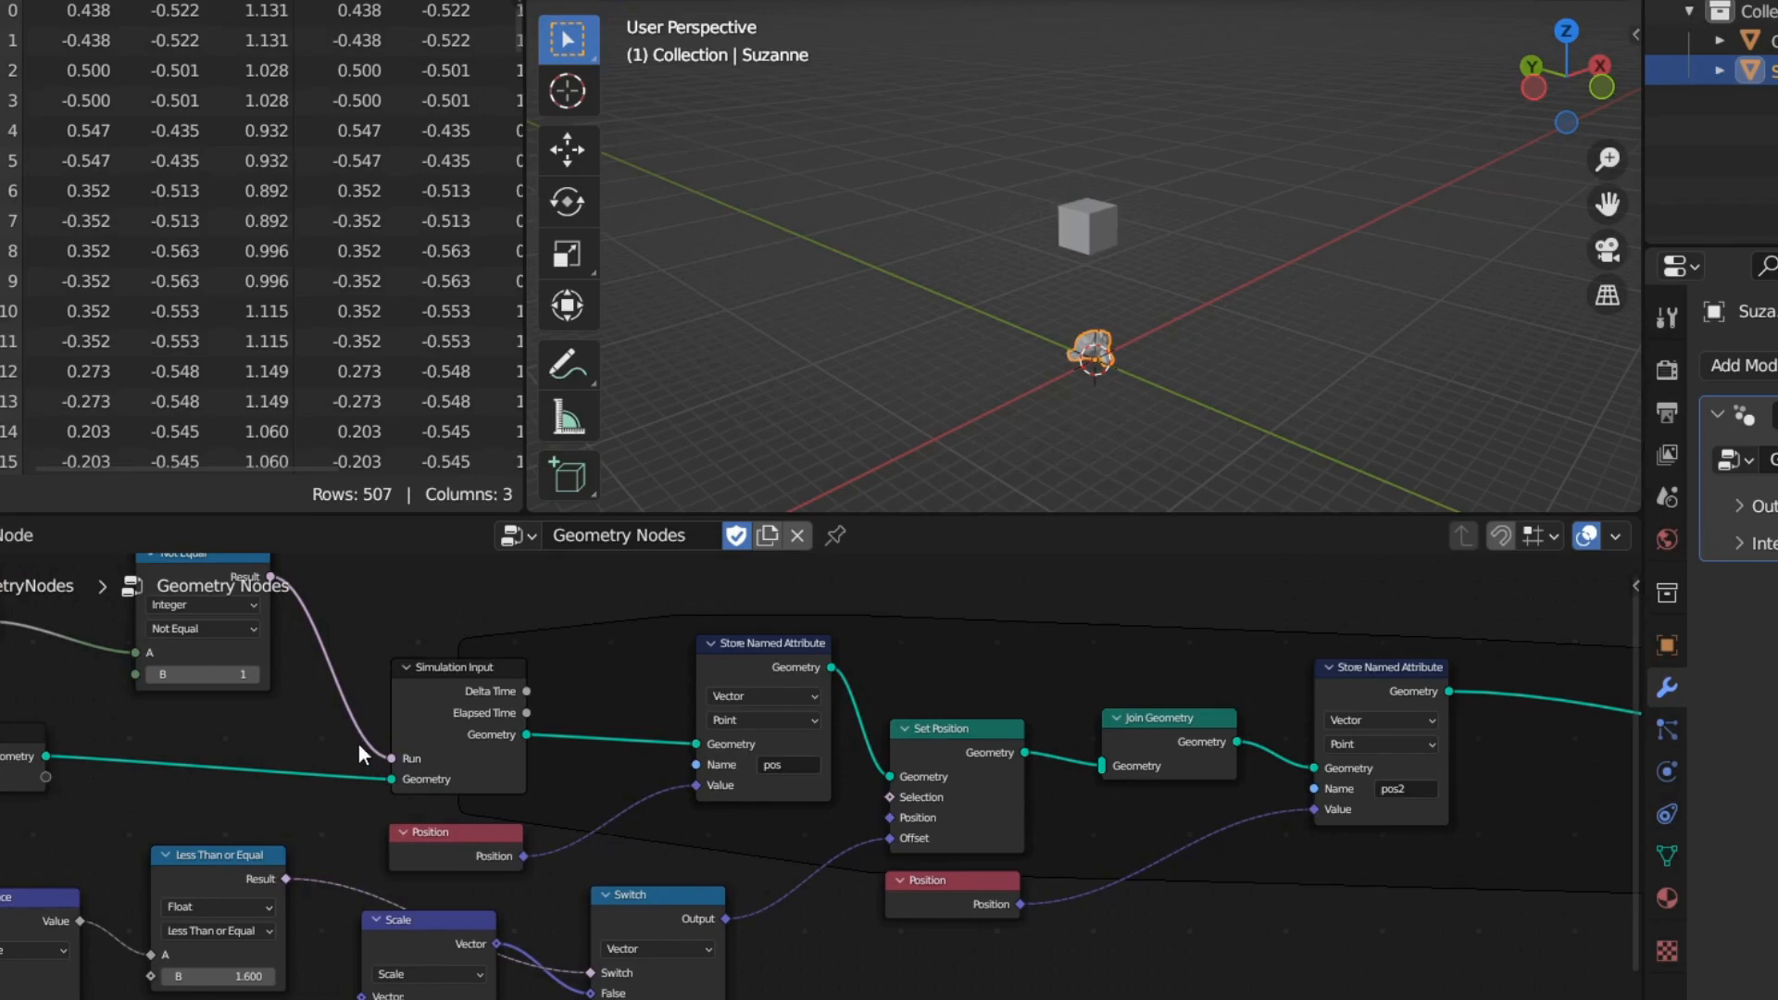
scroll(down, 3)
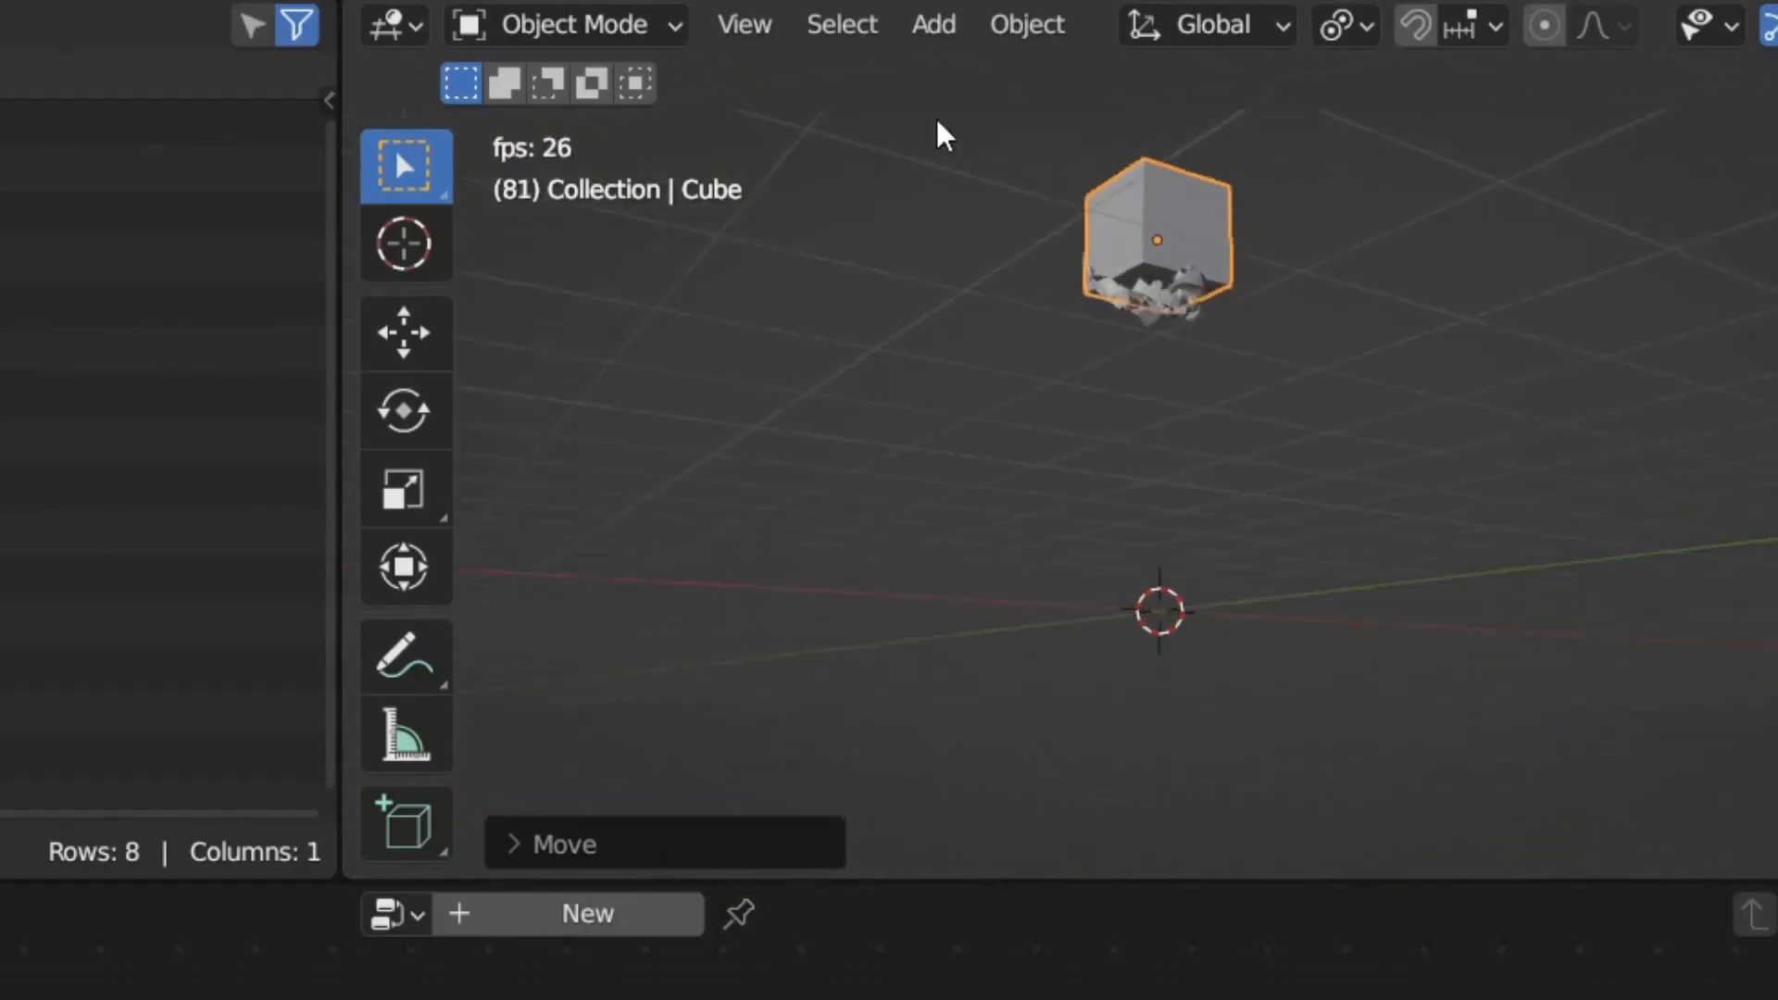
mouse_move(915, 204)
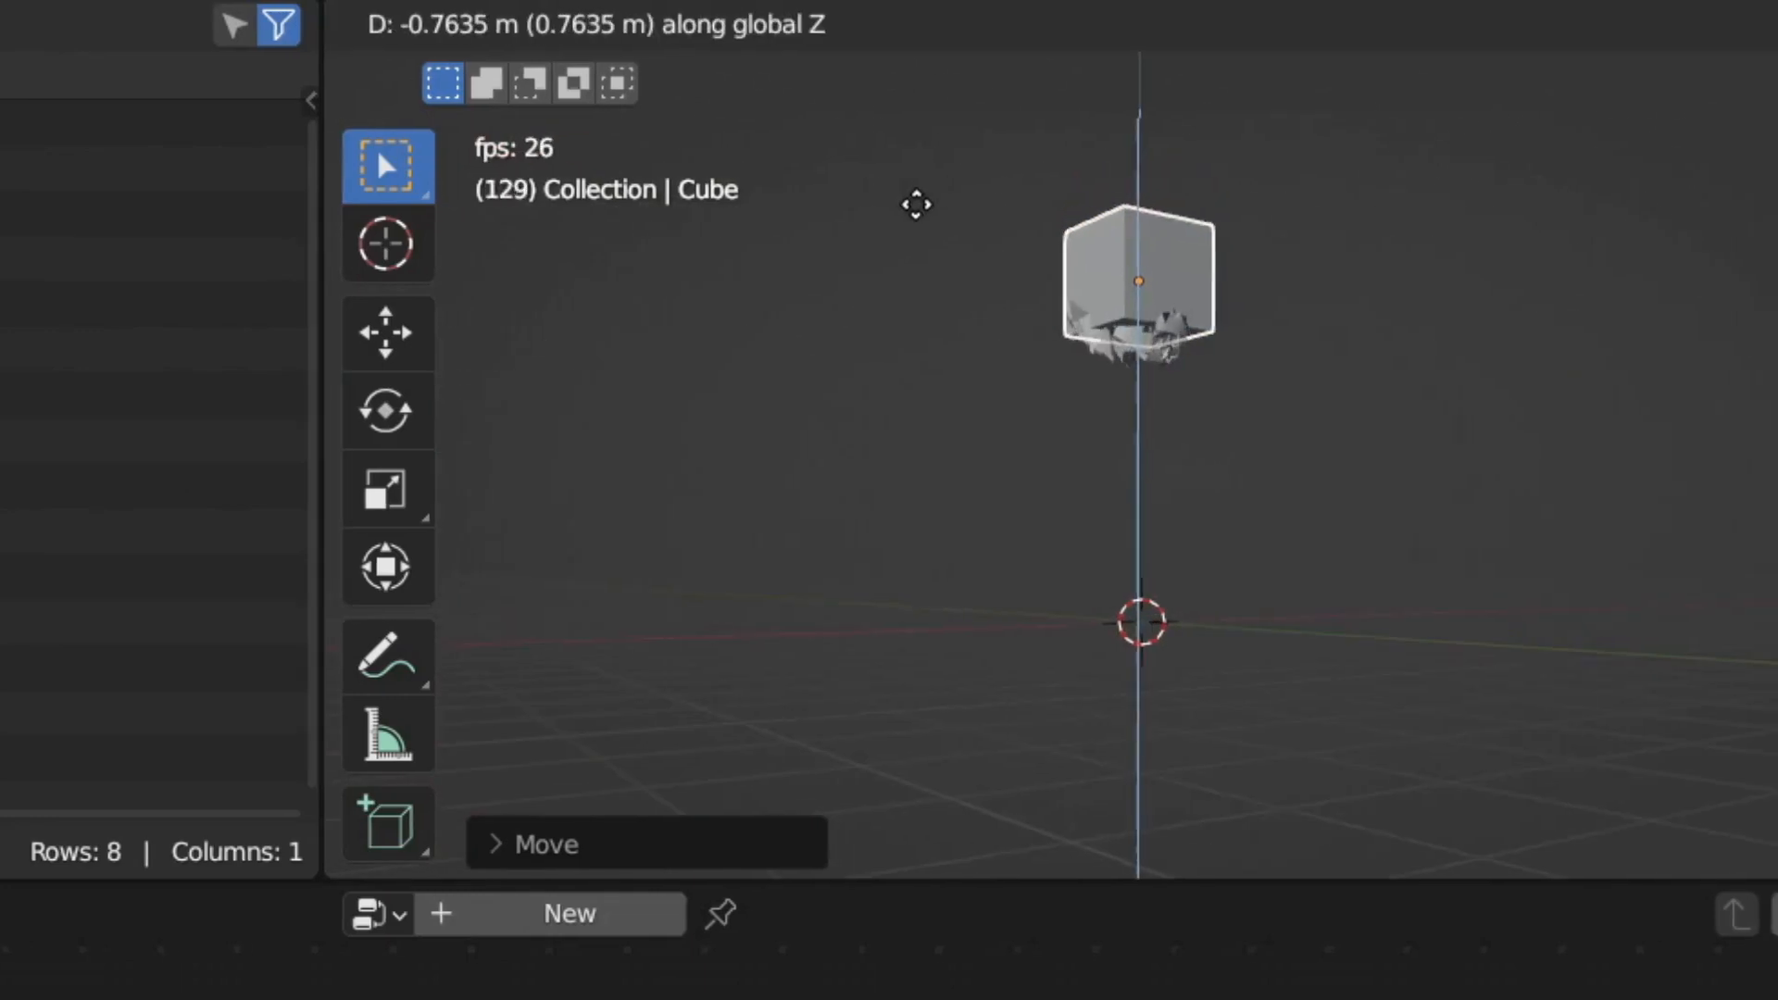